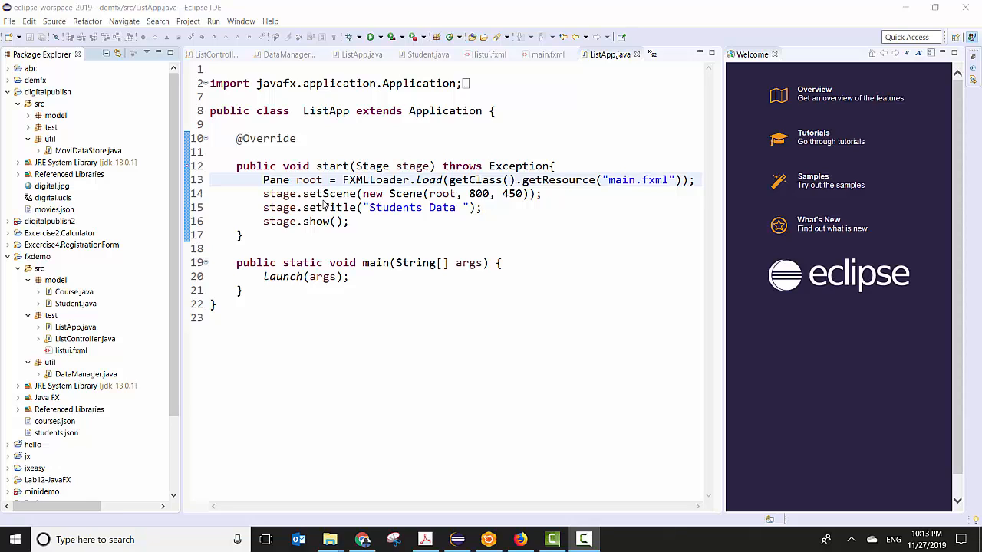
Start a new Java project named TEXTFX in the default workspace location.
click(9, 21)
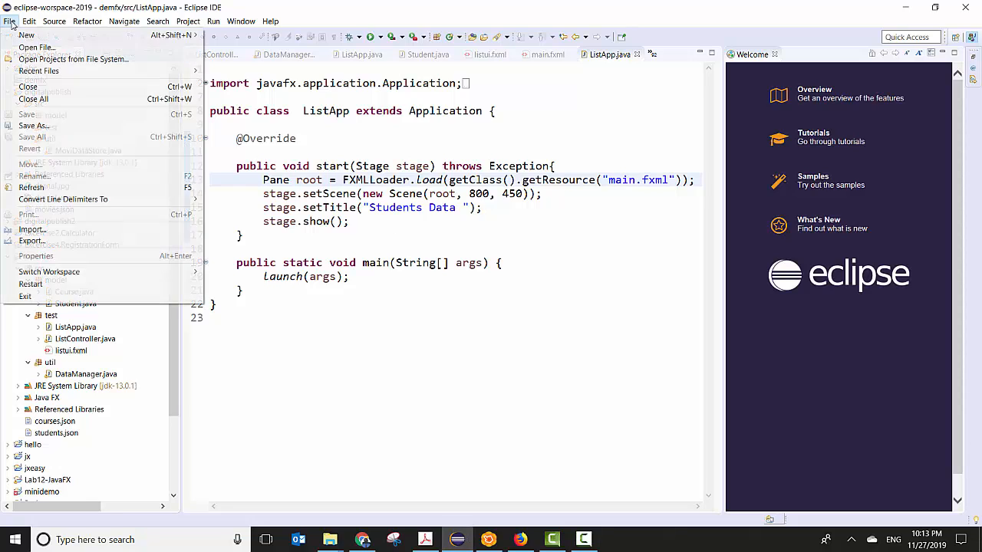
click(26, 34)
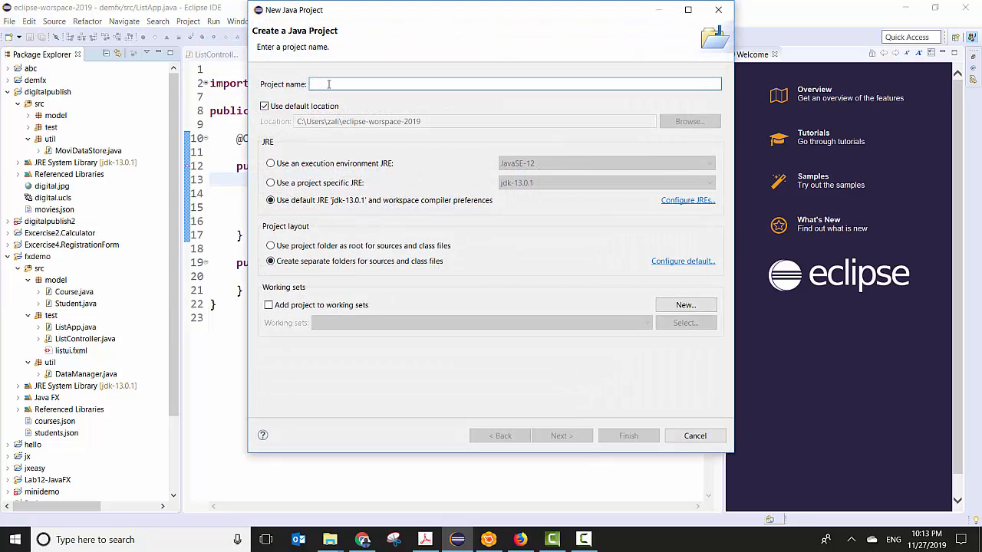
text(TEXT)
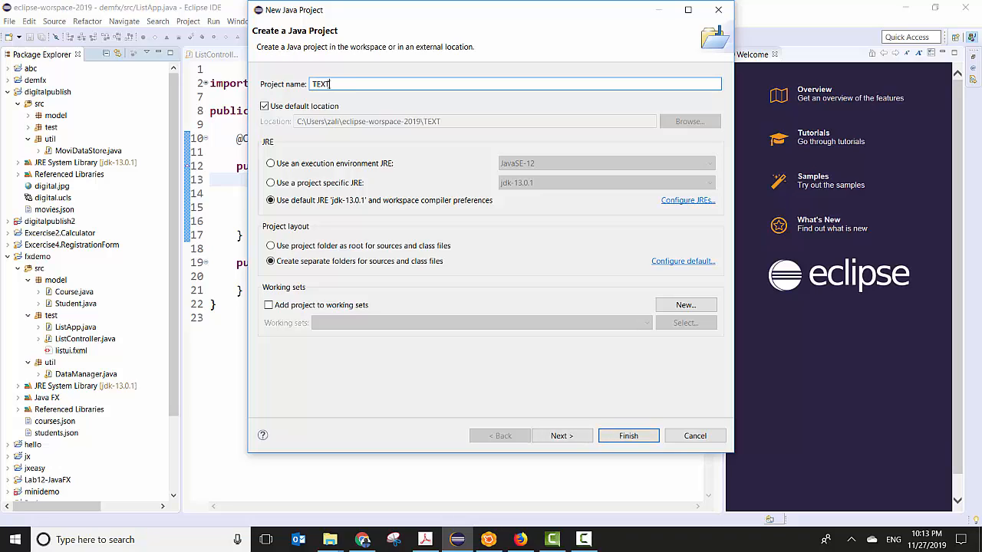
text(FX)
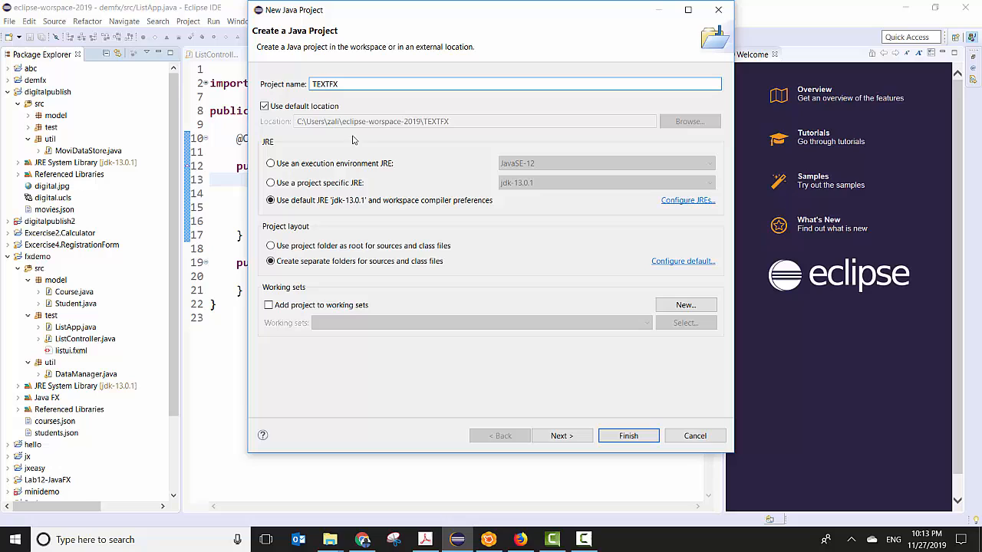
mouse_move(522, 210)
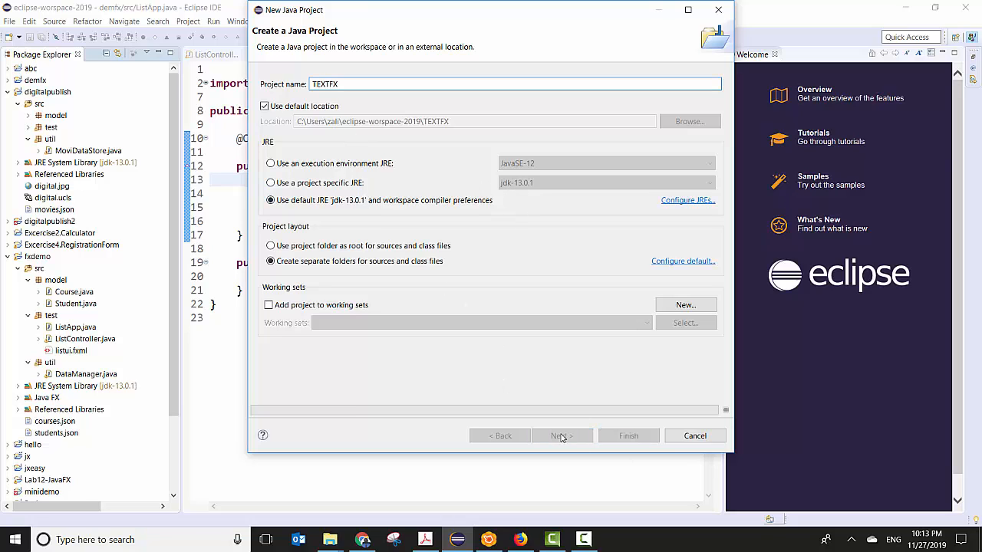
Add the Java FX user library to TEXTFX's build path and finish creating the project.
click(560, 436)
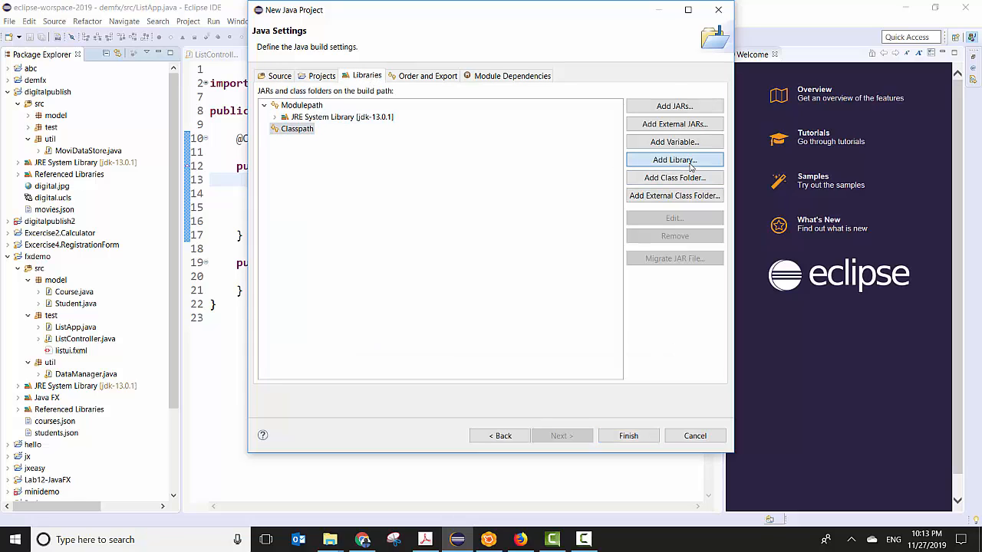
click(674, 160)
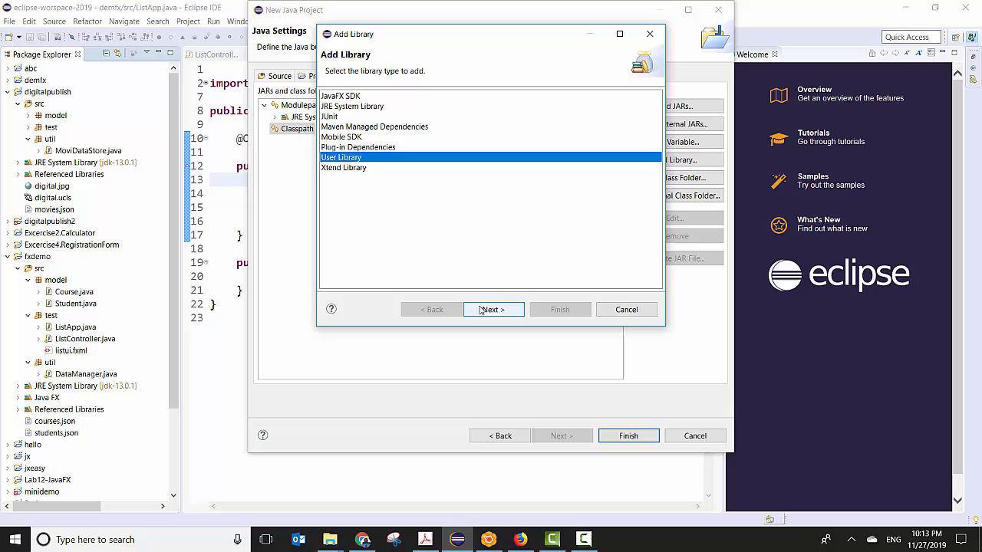
click(493, 309)
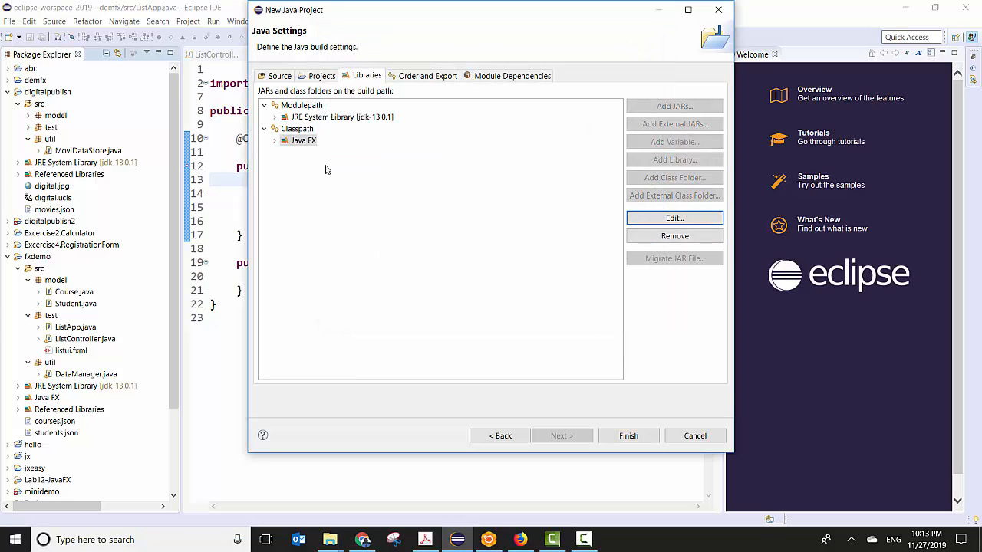
click(304, 140)
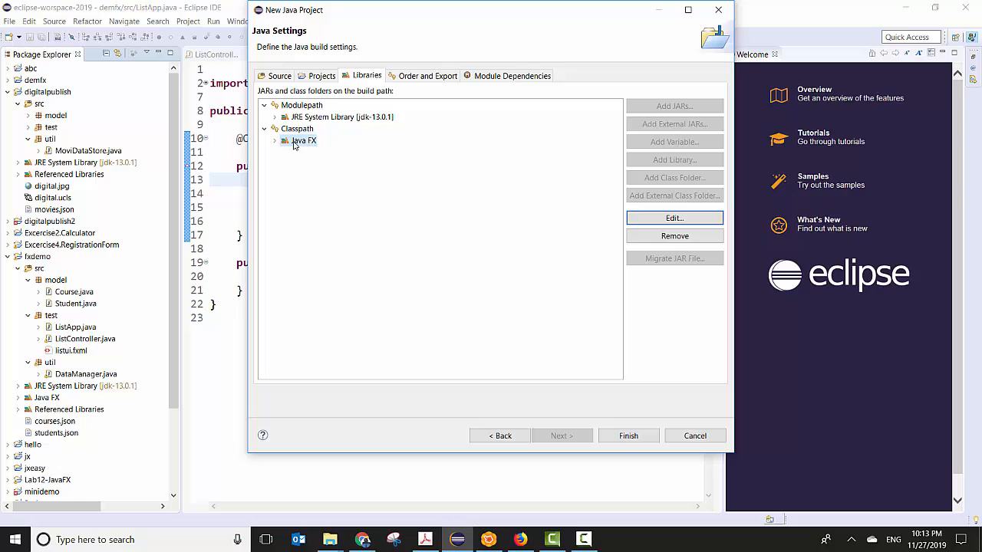
click(274, 141)
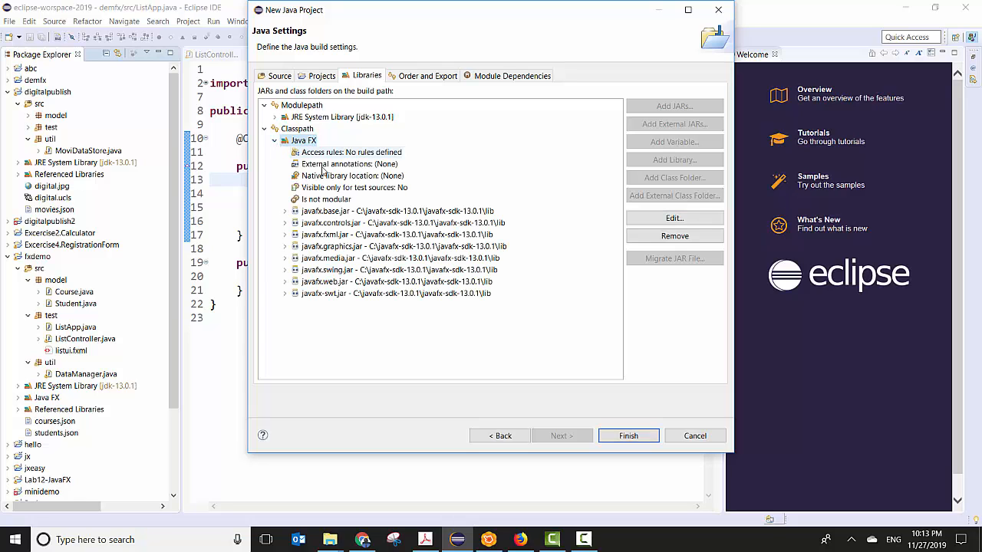
click(275, 140)
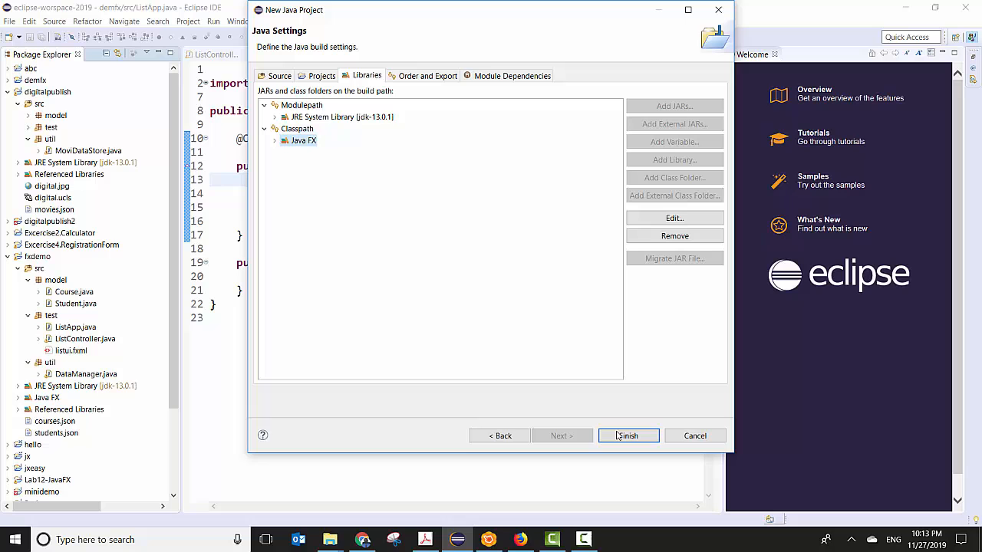
click(628, 436)
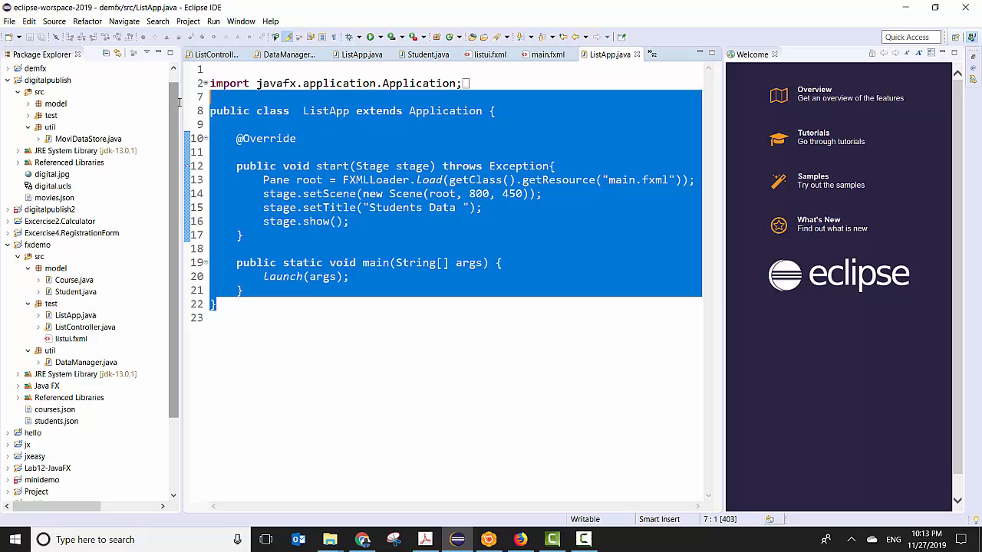
Expand the TEXTFX project and bring up the src folder's new-item choices.
scroll(down, 3)
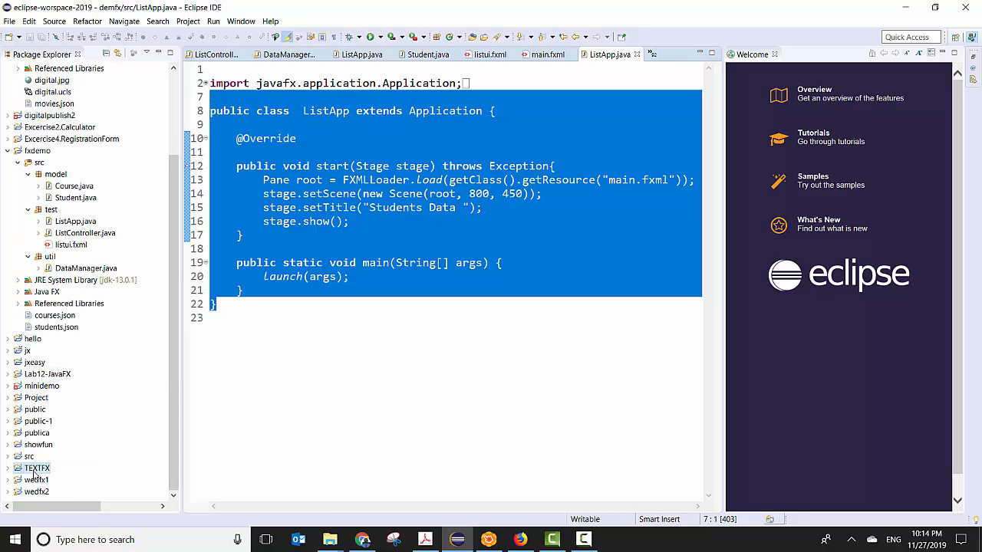
click(8, 468)
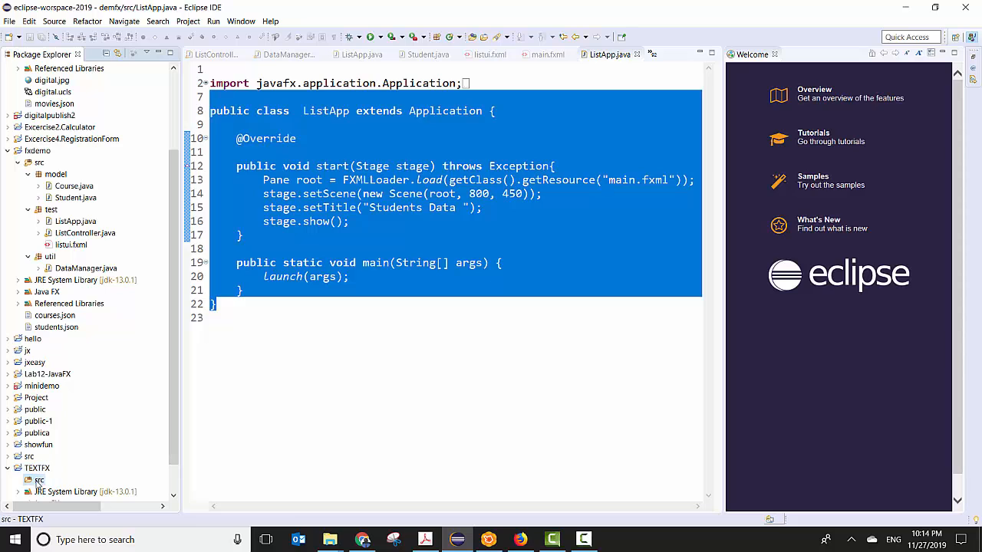
right_click(39, 481)
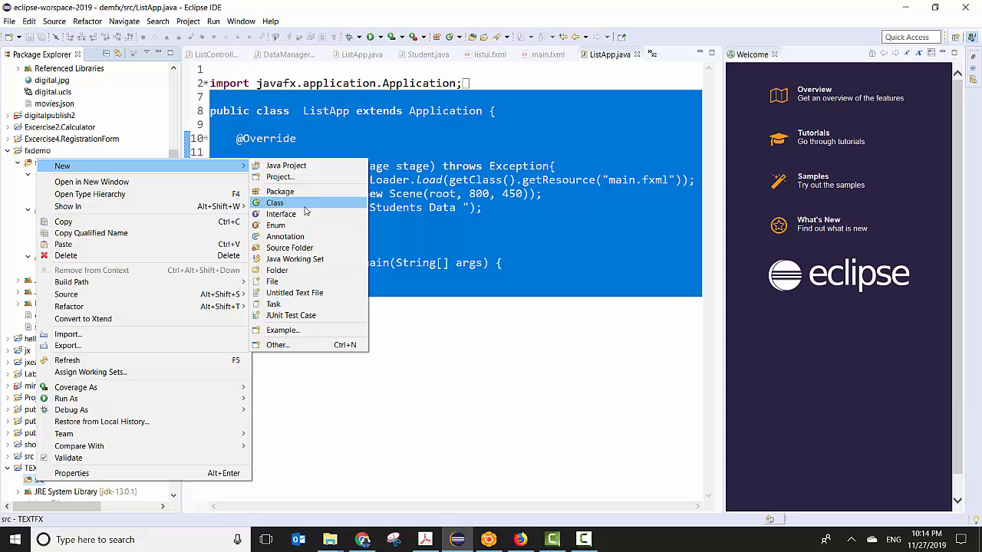
Create a MainApp class with a public static void main method in src.
click(275, 203)
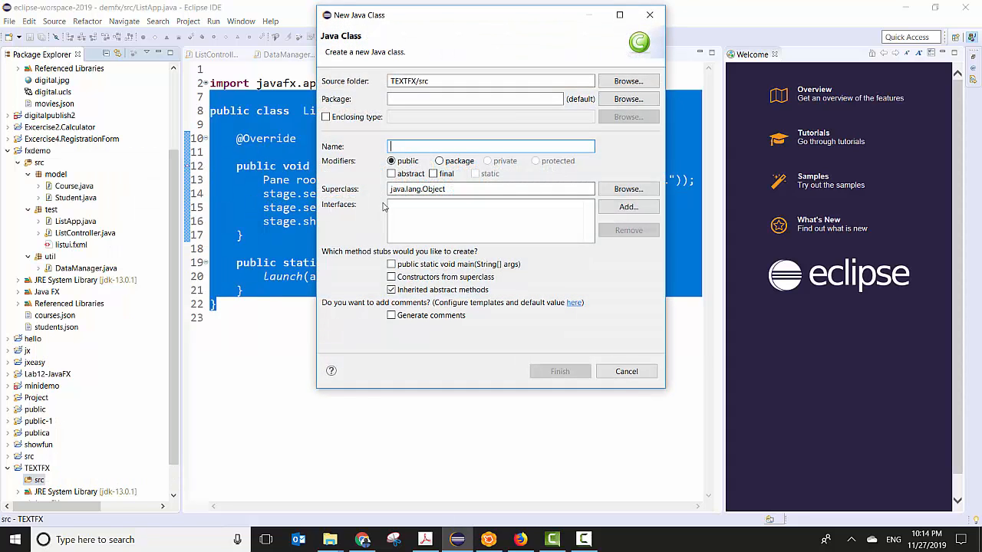
text(M)
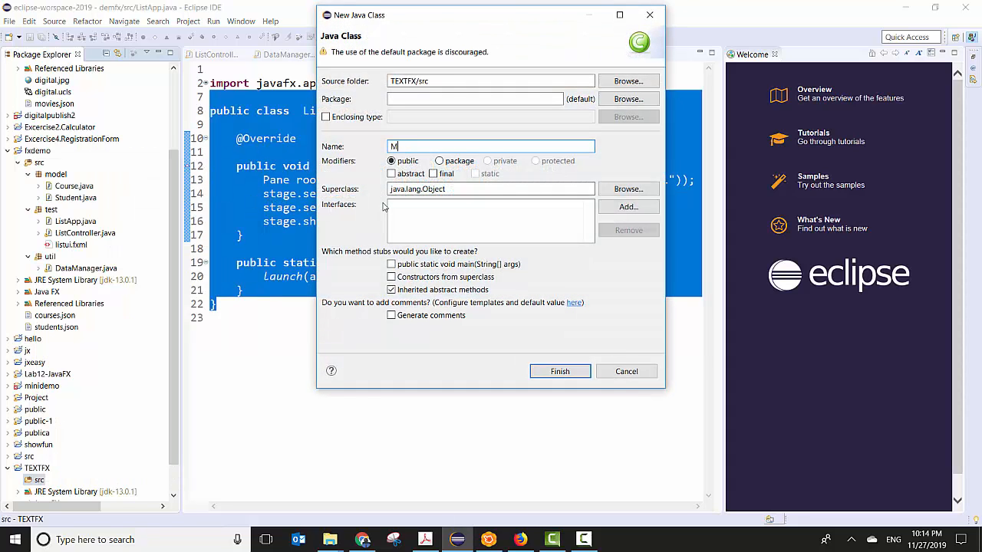
text(m)
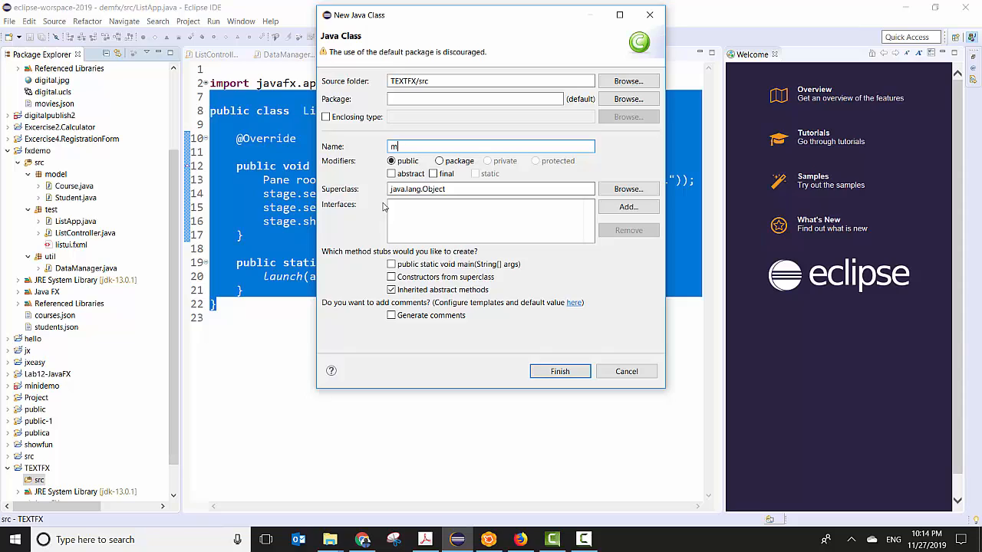
text(ainApp)
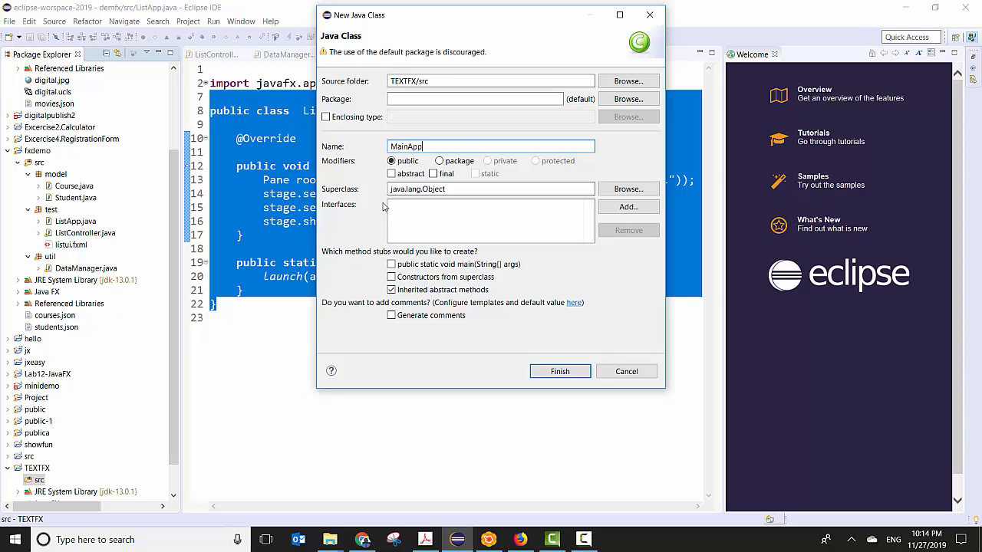
click(391, 264)
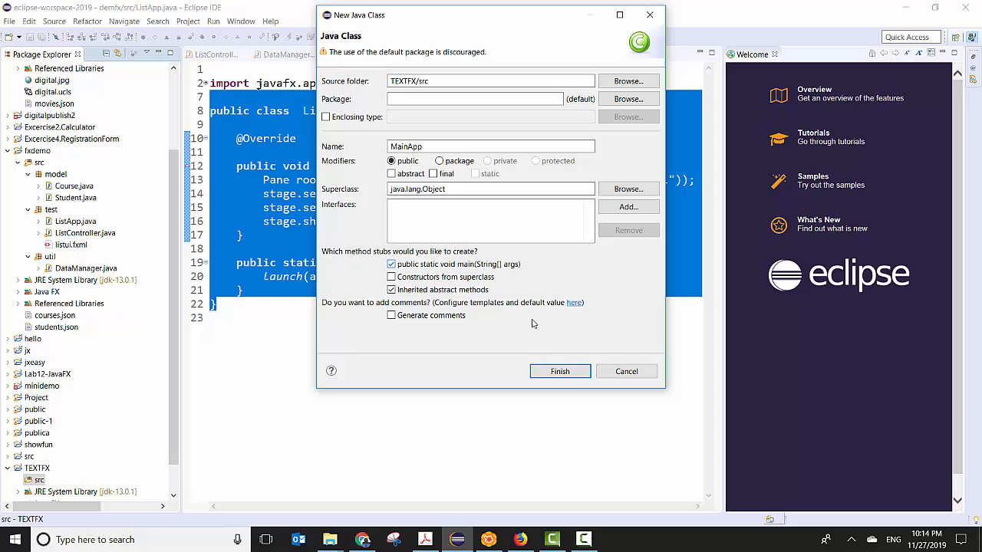
click(559, 372)
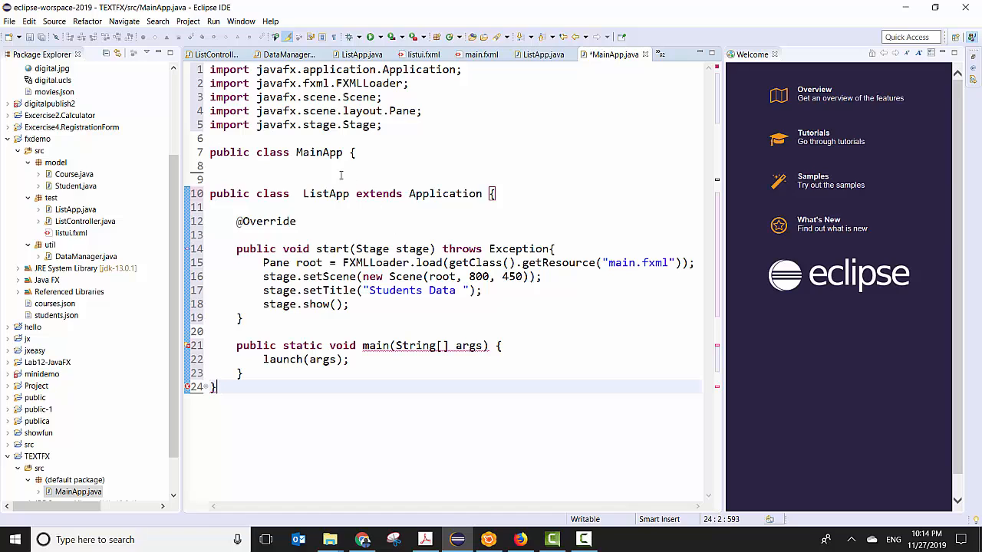
Replace the leftover ListApp header so MainApp itself extends Application.
click(496, 193)
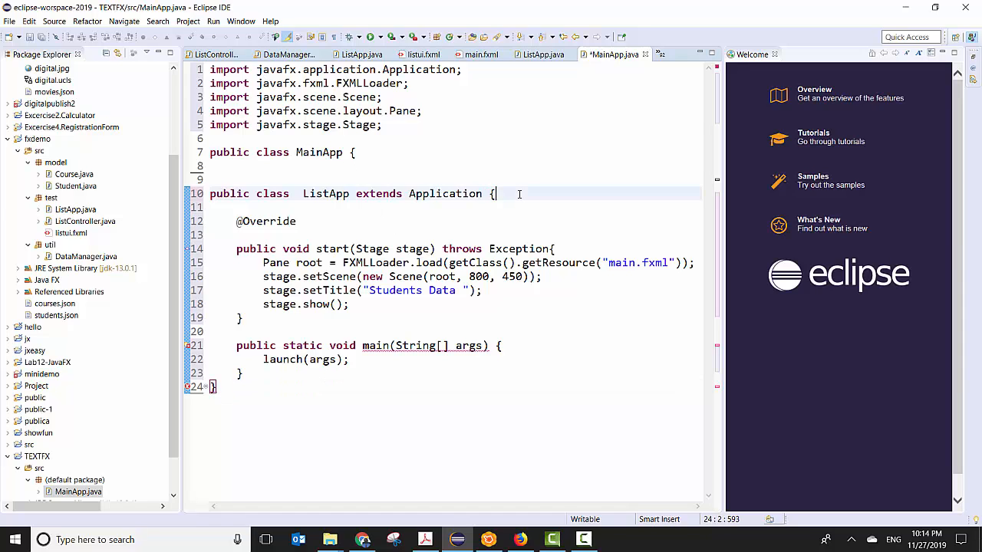
double_click(325, 193)
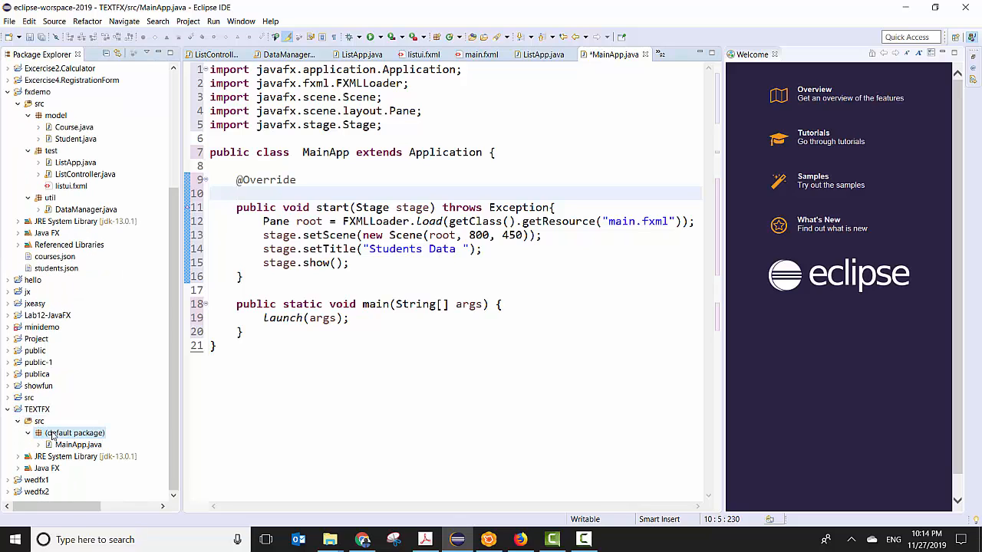
Create a main.fxml document with an AnchorPane root in the default package.
right_click(75, 433)
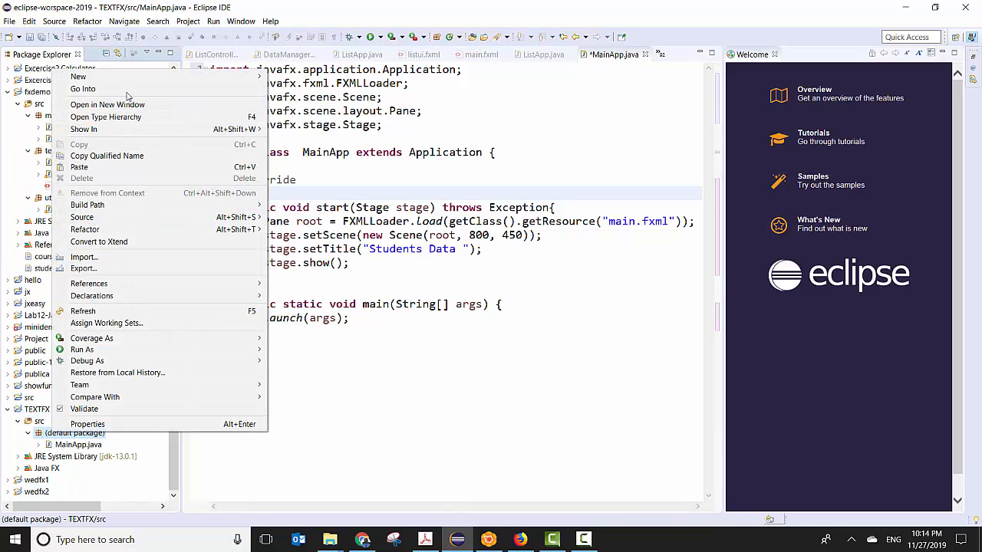
click(77, 76)
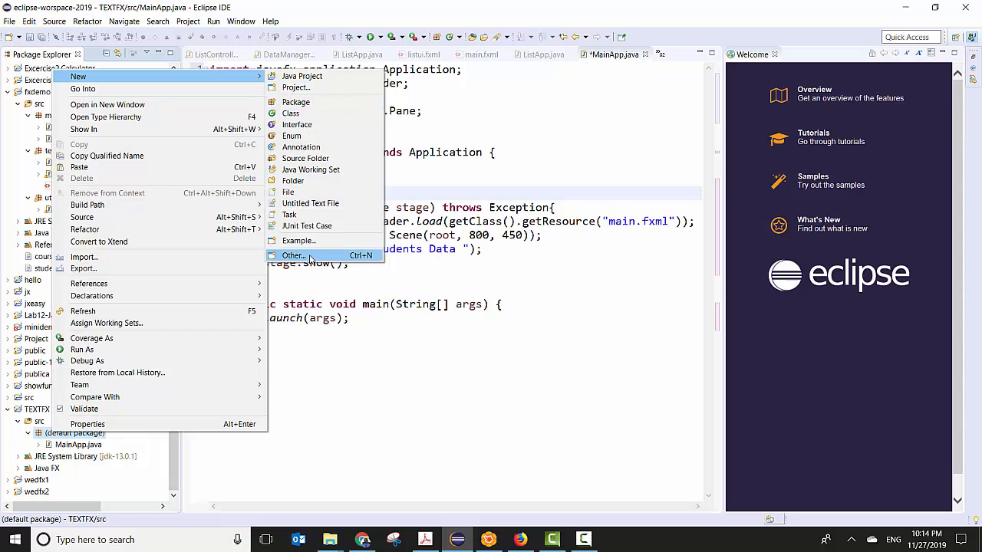
click(293, 256)
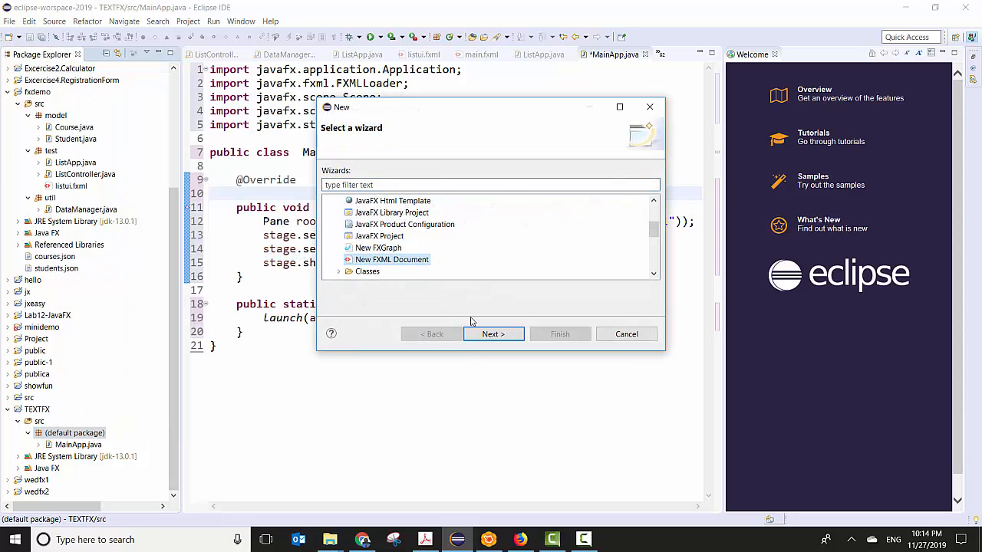
click(493, 334)
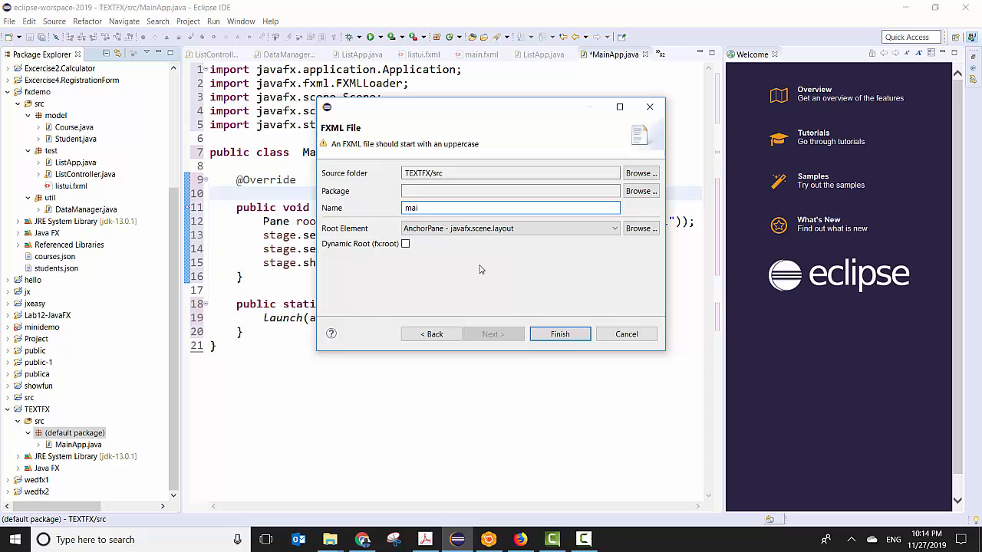
click(559, 334)
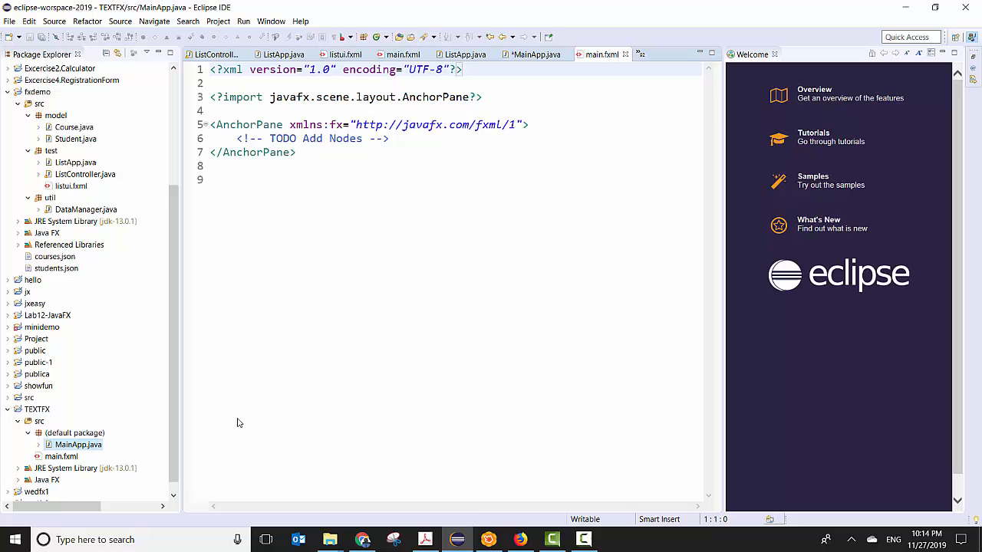
Set MainApp's stage title to "Main Data" and bring up main.fxml's actions.
click(534, 55)
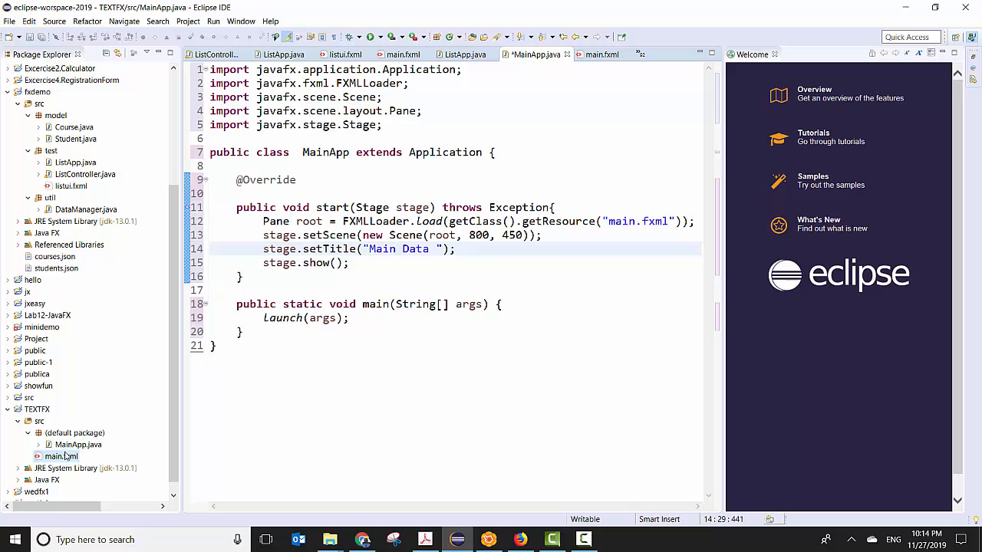
right_click(61, 456)
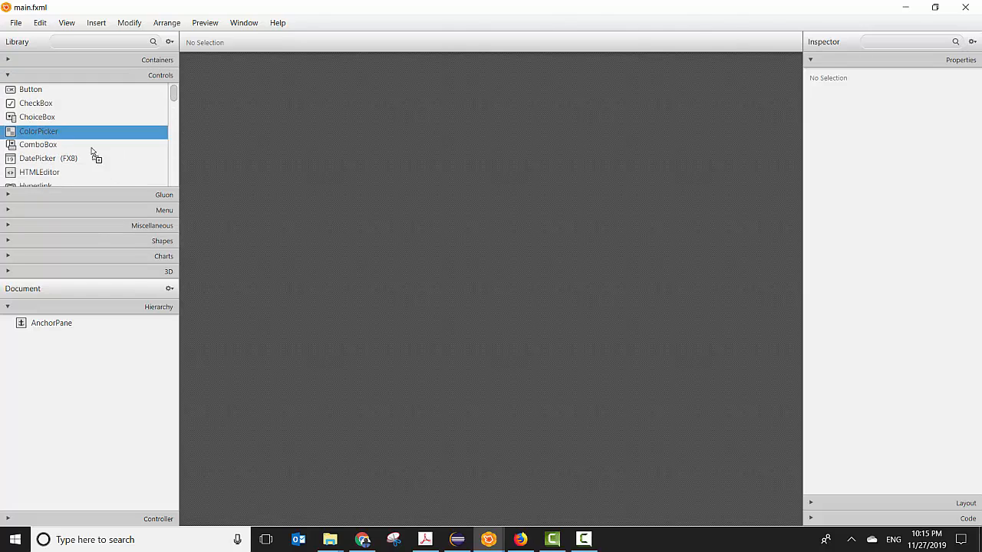
drag(38, 131, 491, 259)
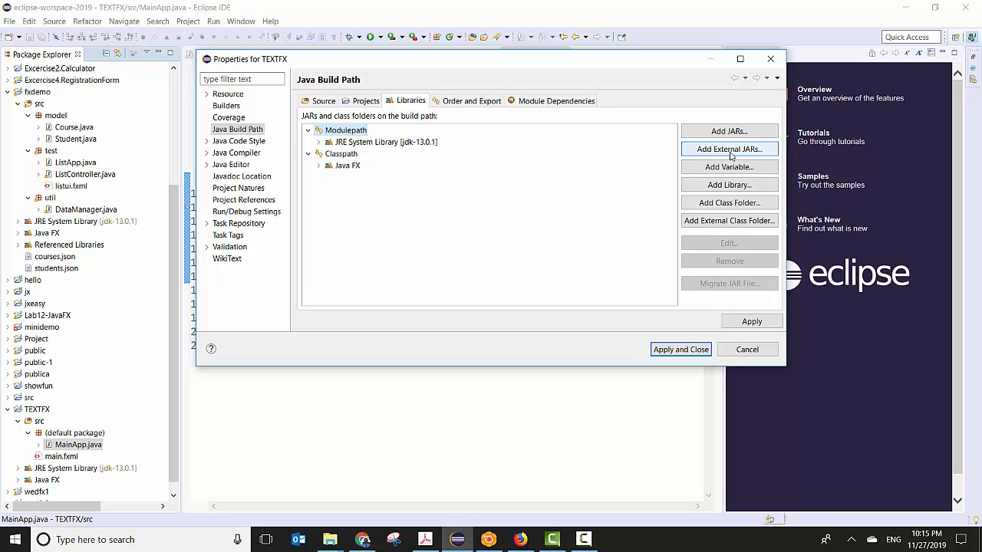
Add the eight external JavaFX SDK jars from lib to the module path.
click(728, 148)
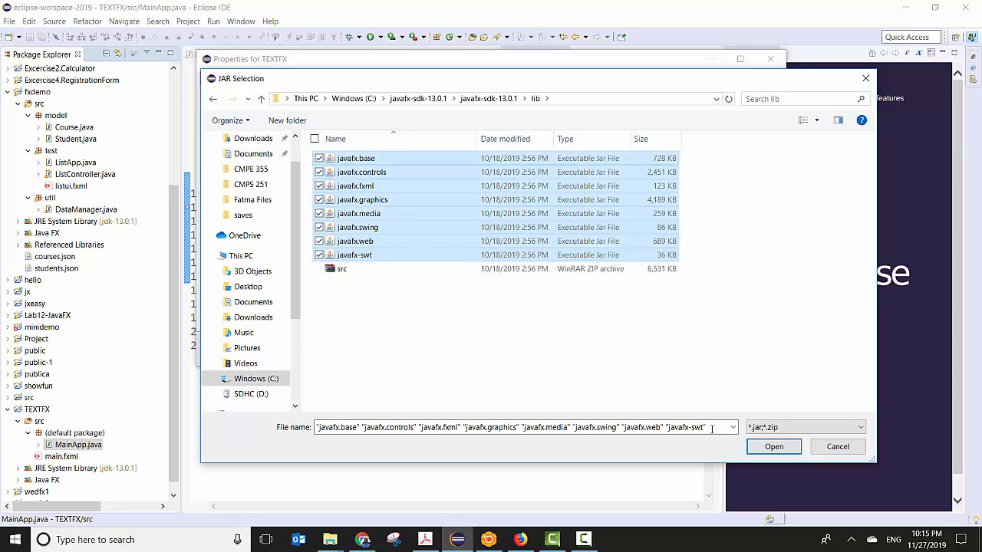
click(773, 446)
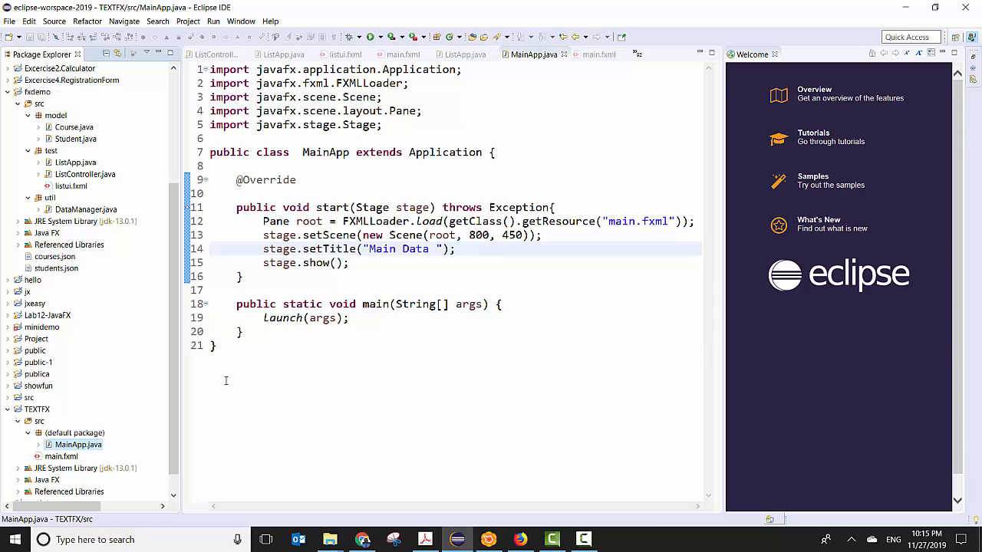
mouse_move(113, 435)
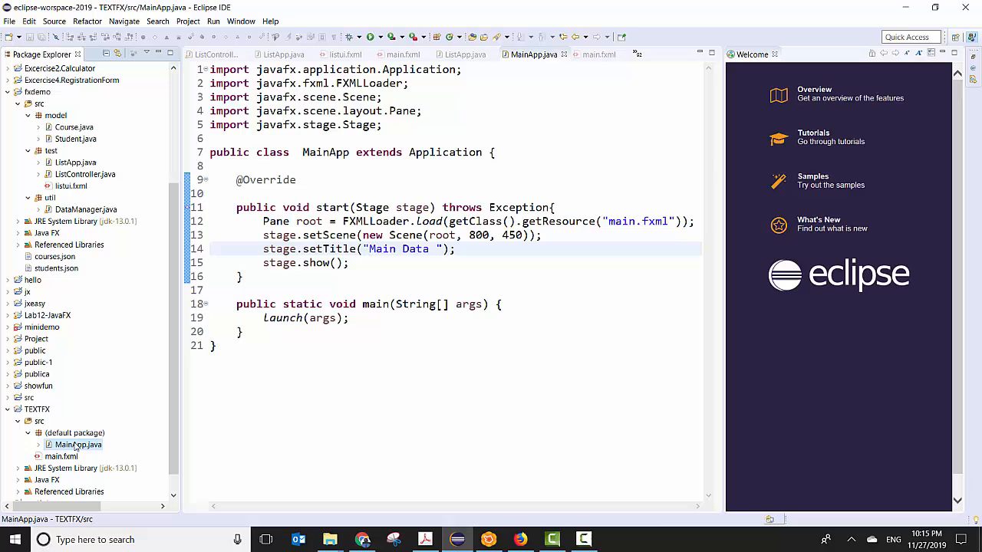
Run MainApp.java as a Java Application, opening the empty Main Data window.
right_click(78, 445)
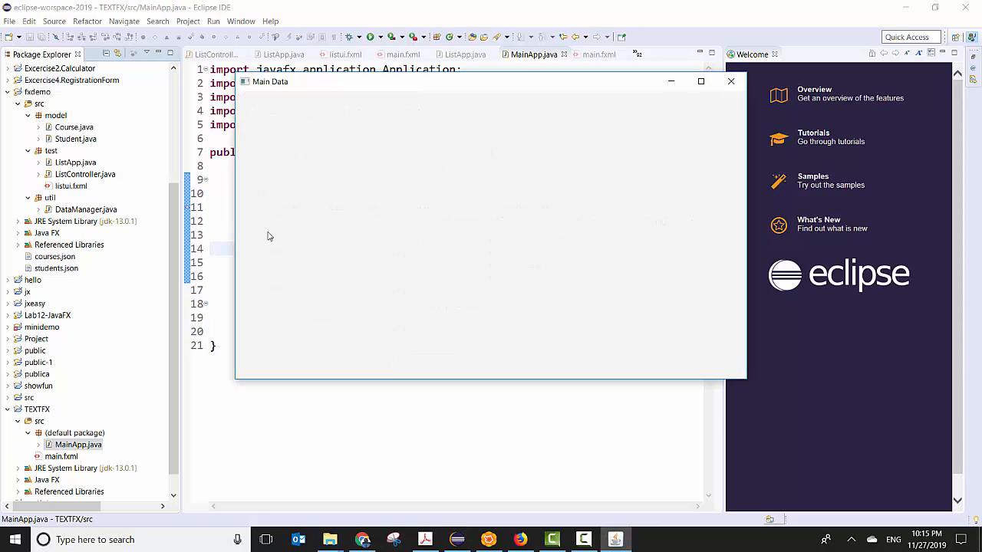
mouse_move(375, 263)
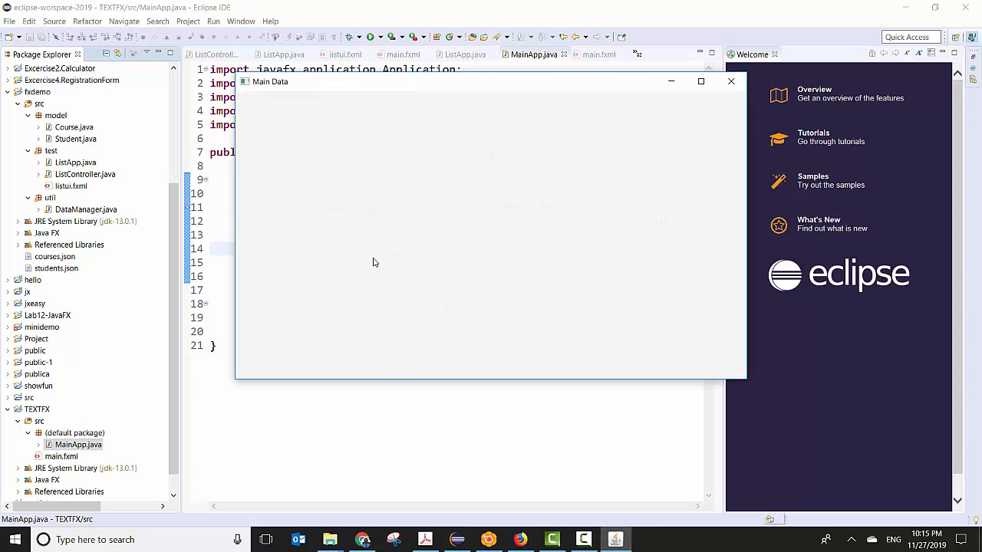